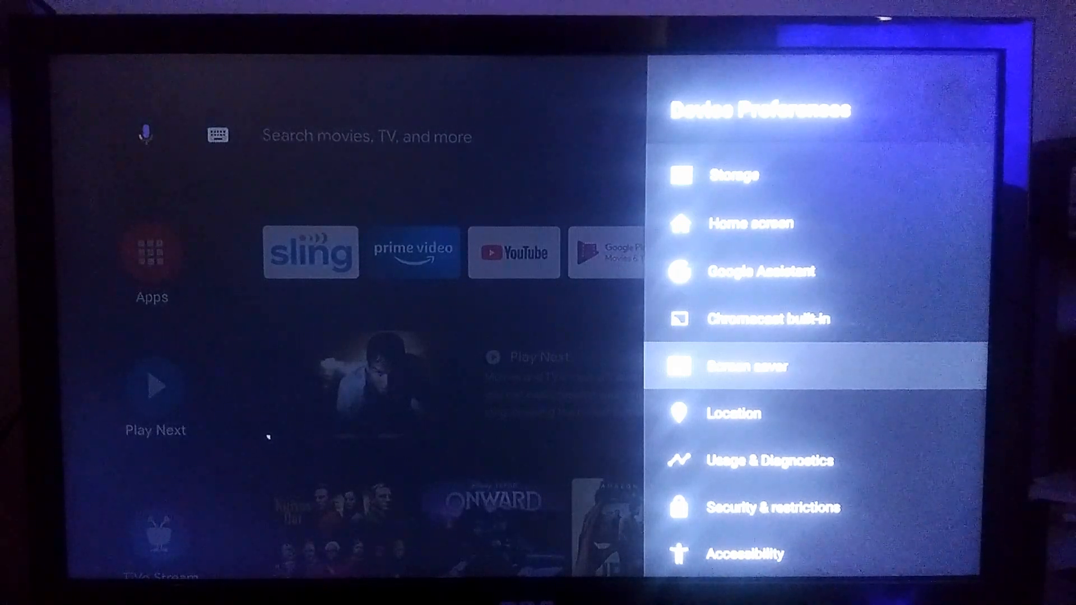
Step: Back out of Device Preferences to the main Android TV Settings list
key("Back")
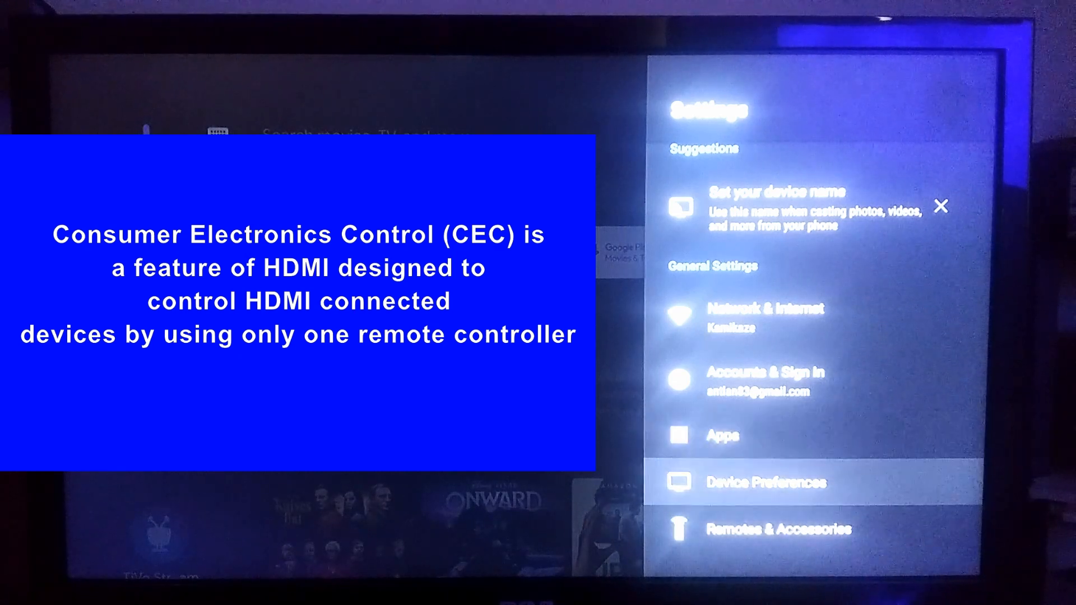
Step: Reopen Device Preferences and move down to the Display, HDMI CEC and Audio Output entries
left_click(766, 483)
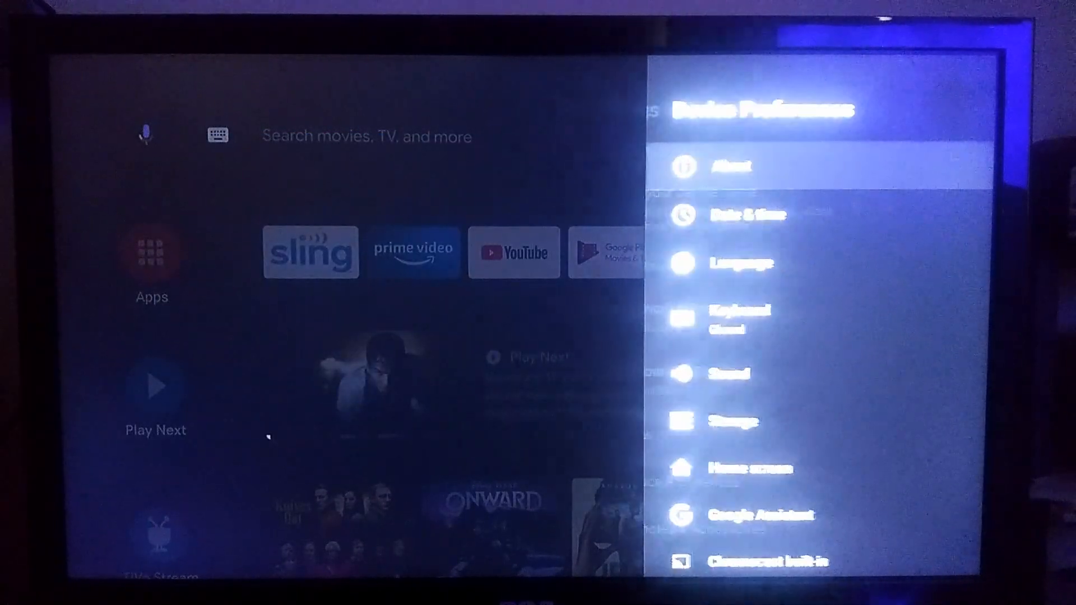
key("down")
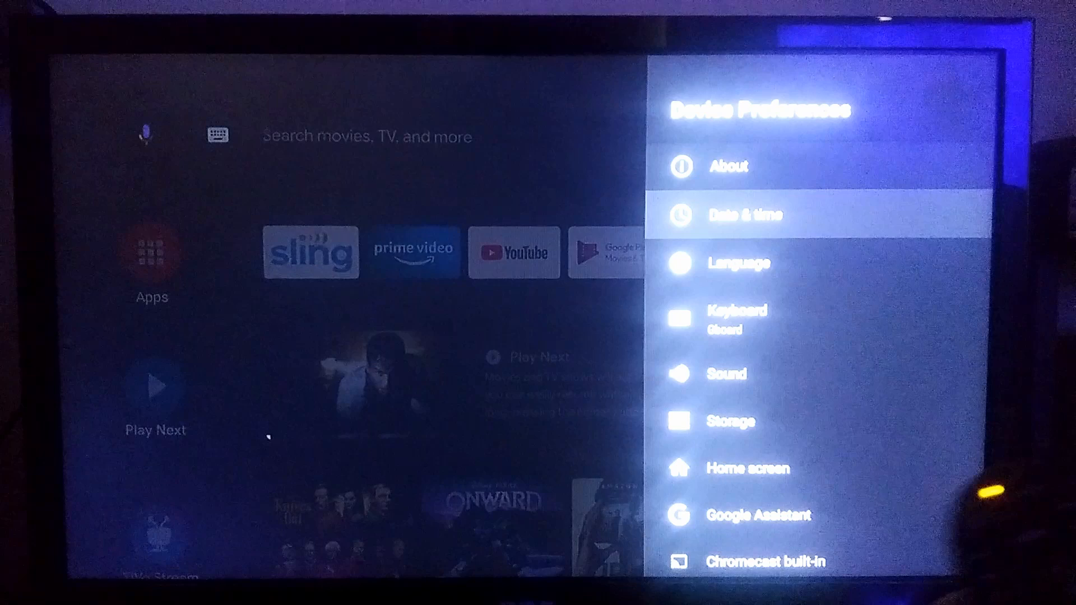
scroll("down", 3)
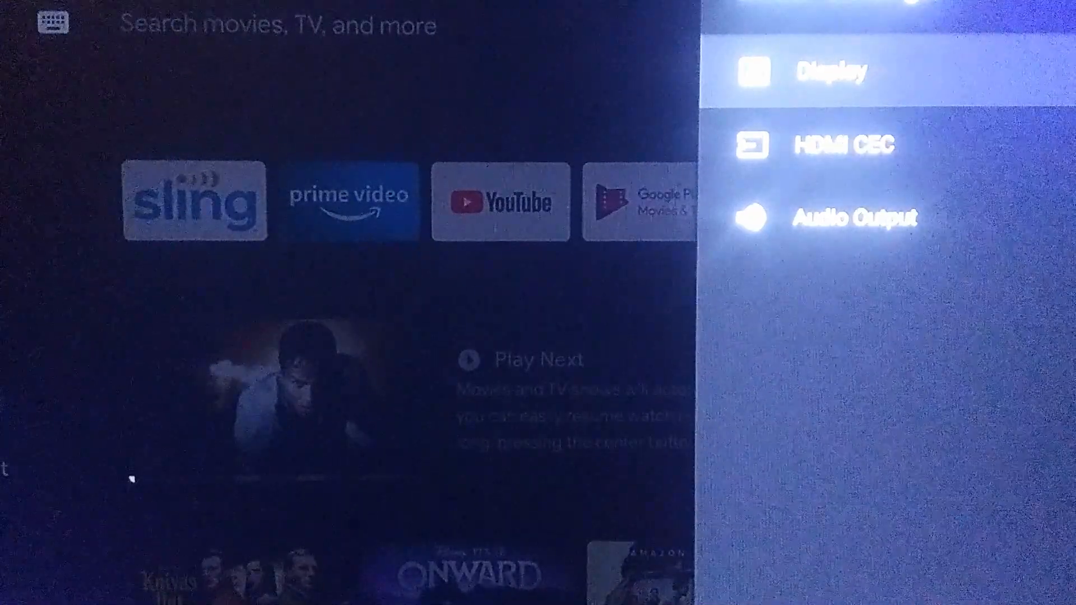
Step: Open the HDMI CEC settings, with the TV's Setup menu showing CEC Control On
left_click(831, 144)
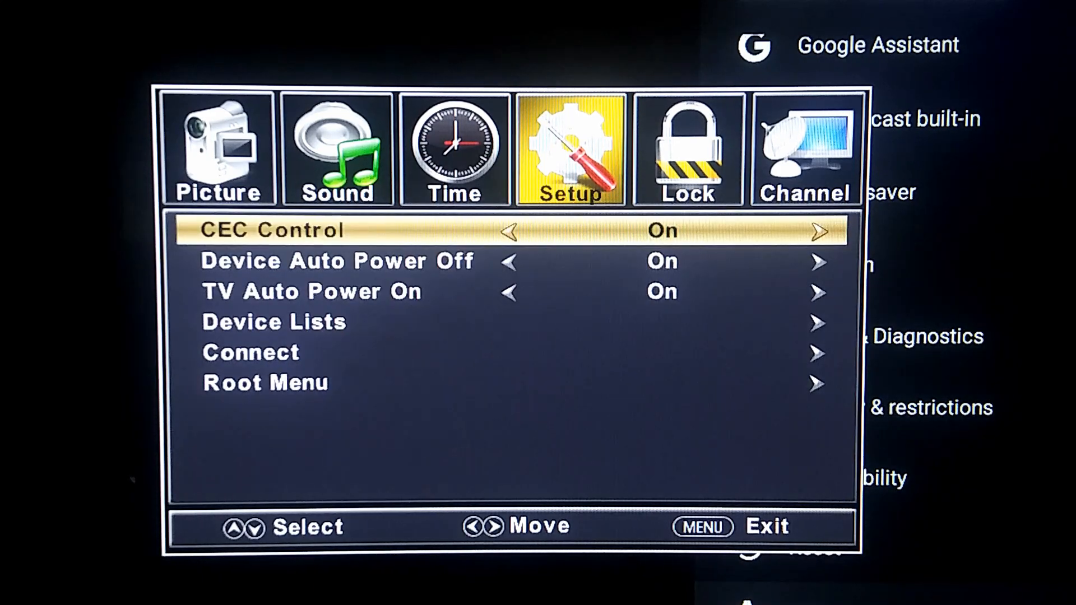
Step: Leave CEC Control On and close the RCA TV Setup menu to the home screen
key("Down")
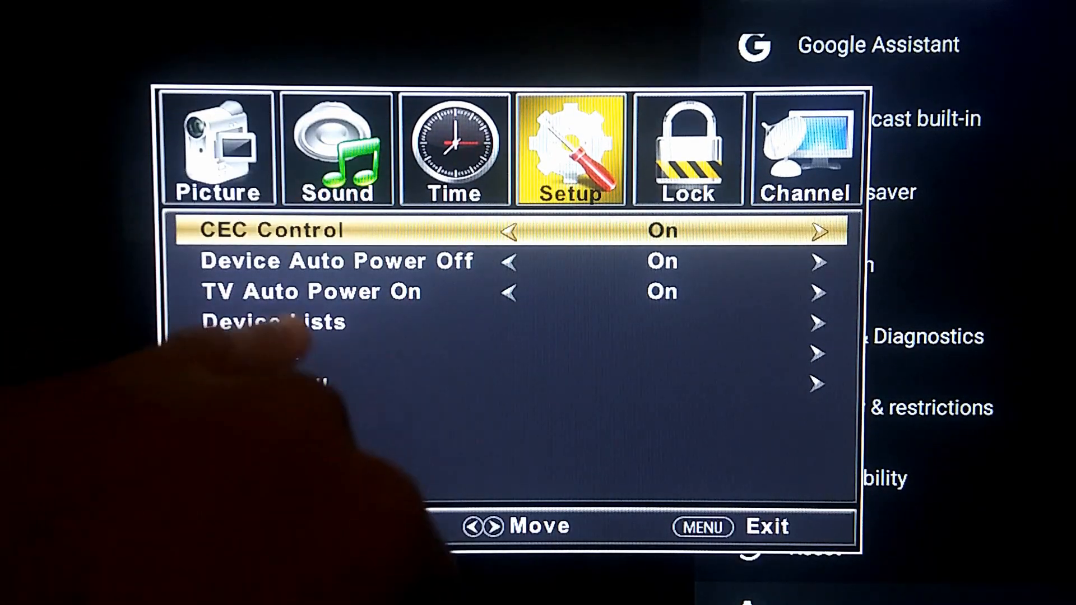
key("down")
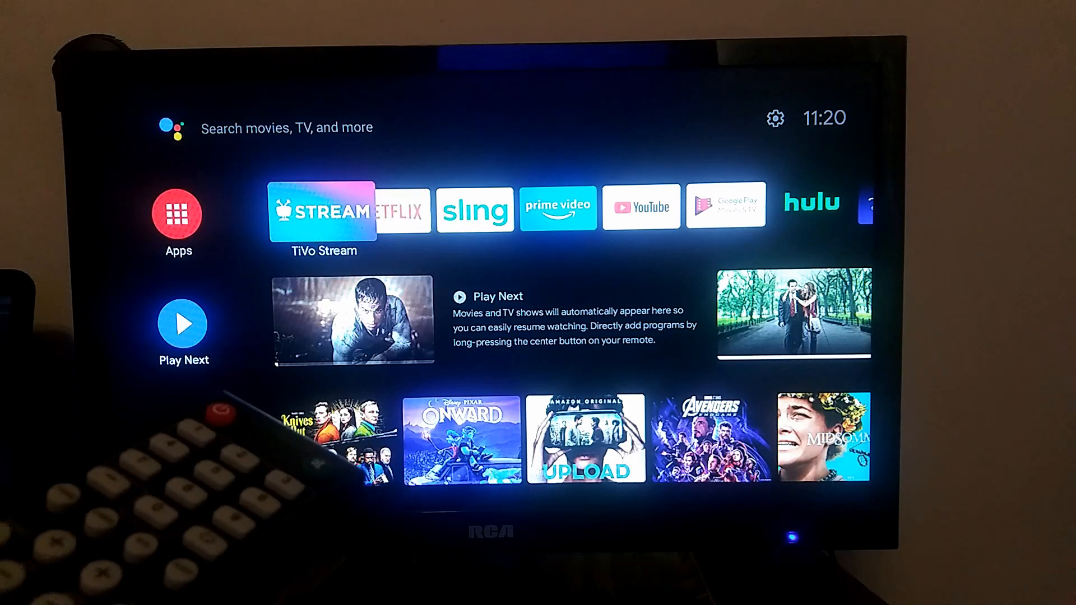
left_click(323, 209)
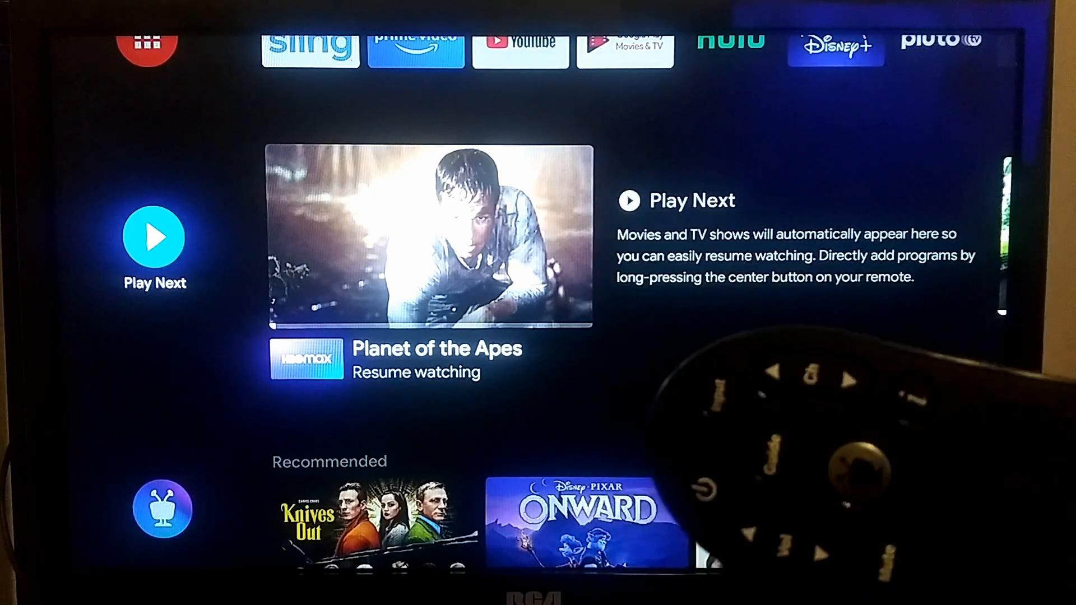
scroll("right", 3)
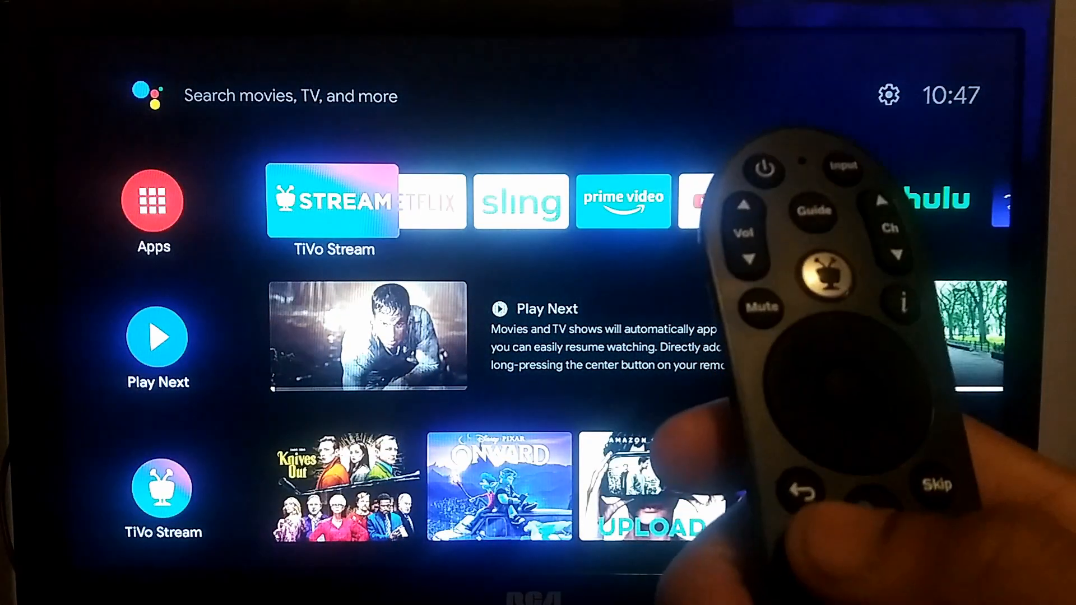
scroll("right", 3)
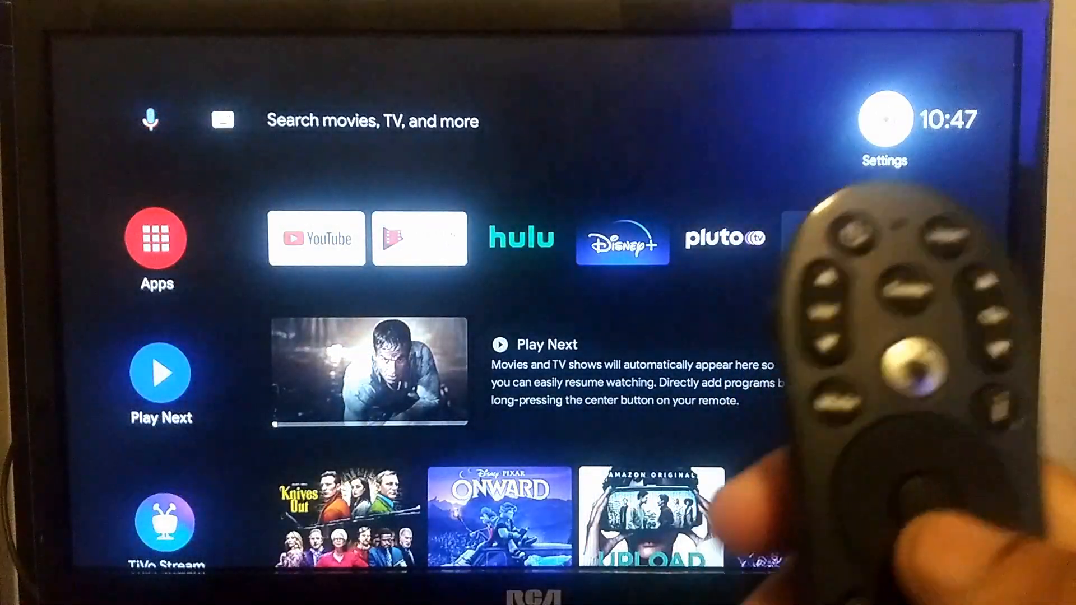
Step: Open Remotes & Accessories and view TiVo Remote details: 100% battery and version
left_click(883, 122)
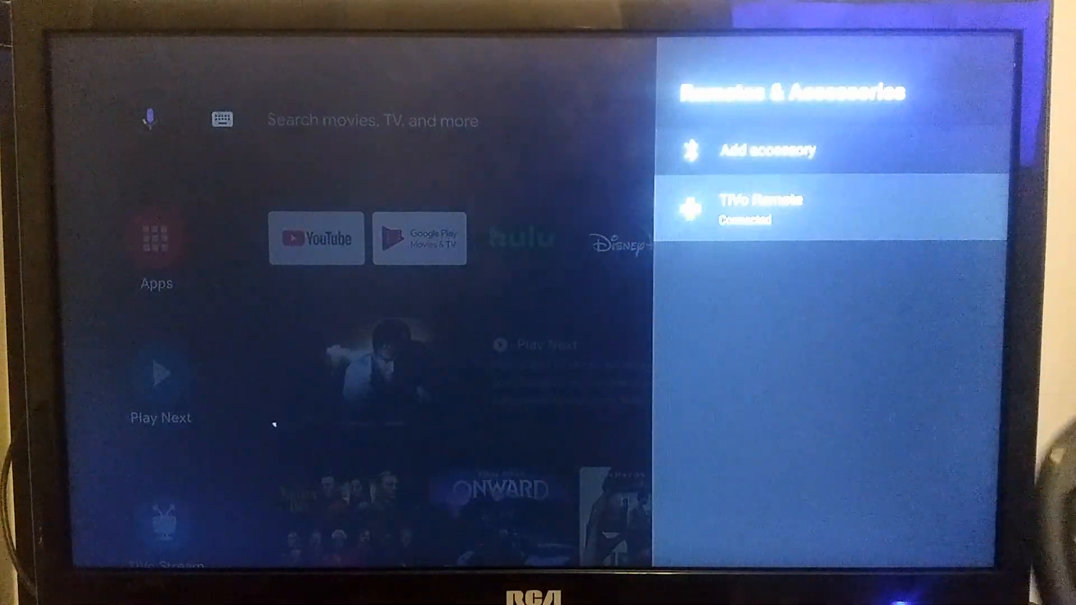
left_click(759, 208)
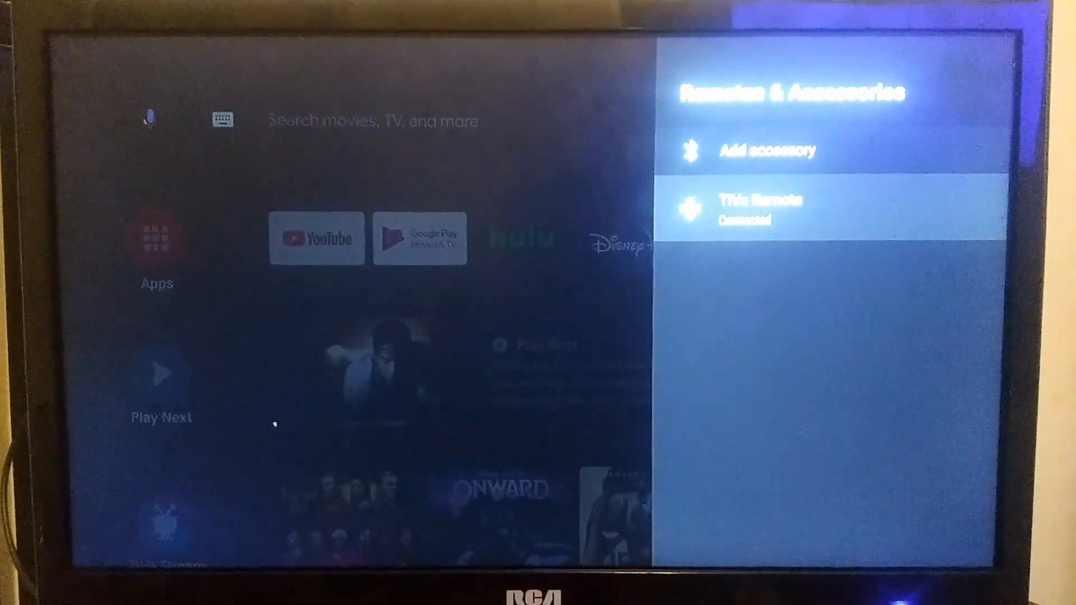
left_click(755, 206)
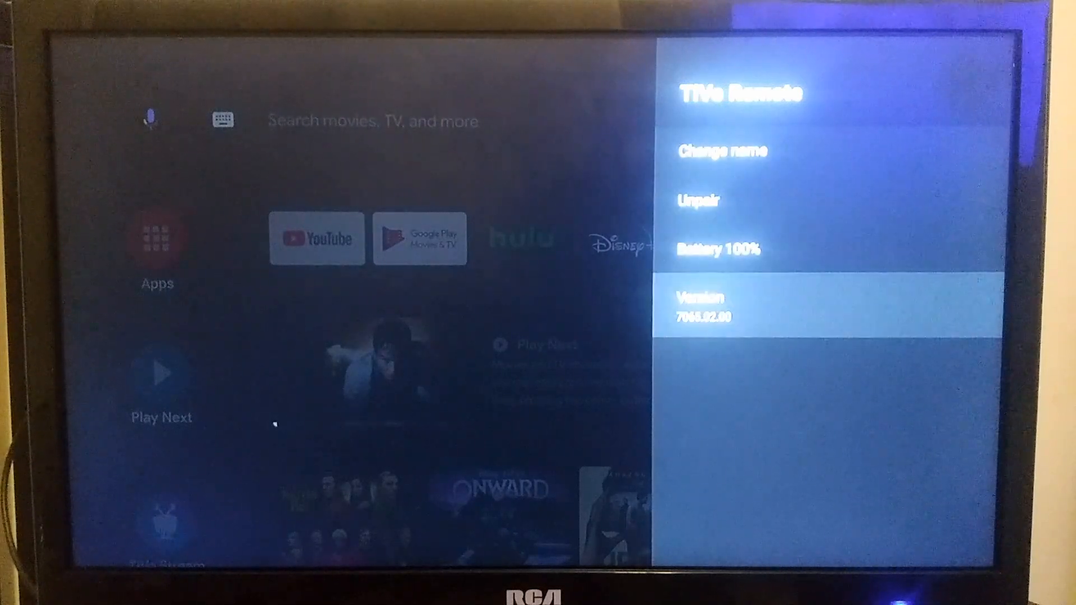